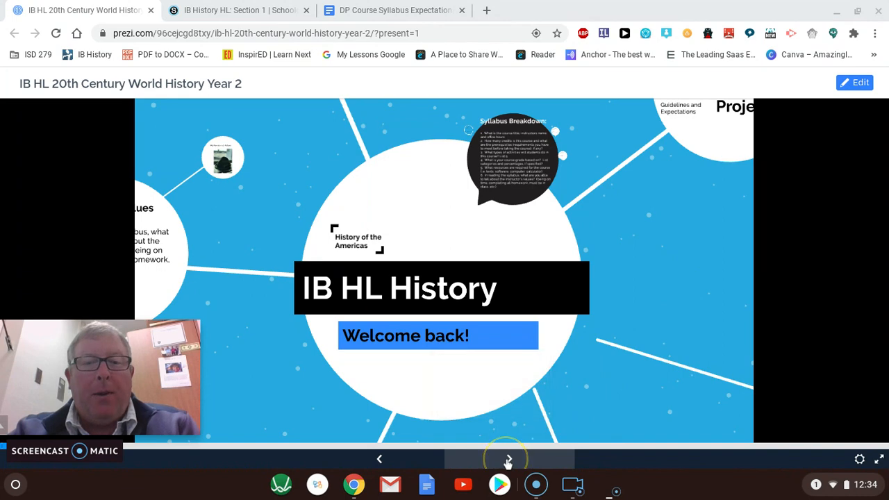
# - Advance the Prezi past the History of the Americas frame to the six syllabus questions
pyautogui.click(506, 458)
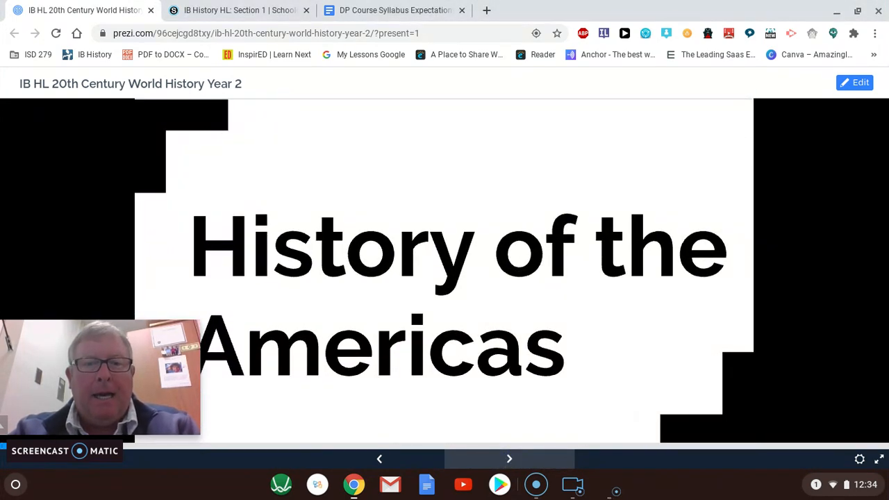
pyautogui.click(508, 458)
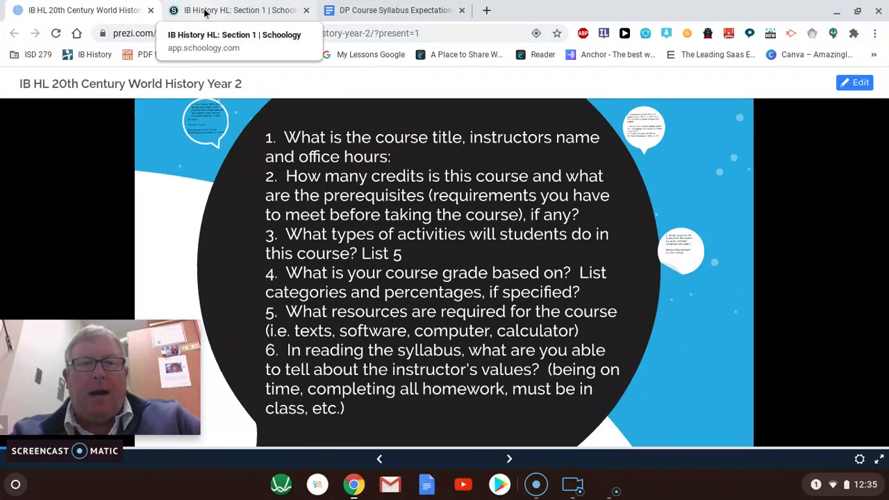
# - In the Schoology course, go into the INTRODUCTION - START HERE folder of Online Learning 20th Century World
pyautogui.click(236, 11)
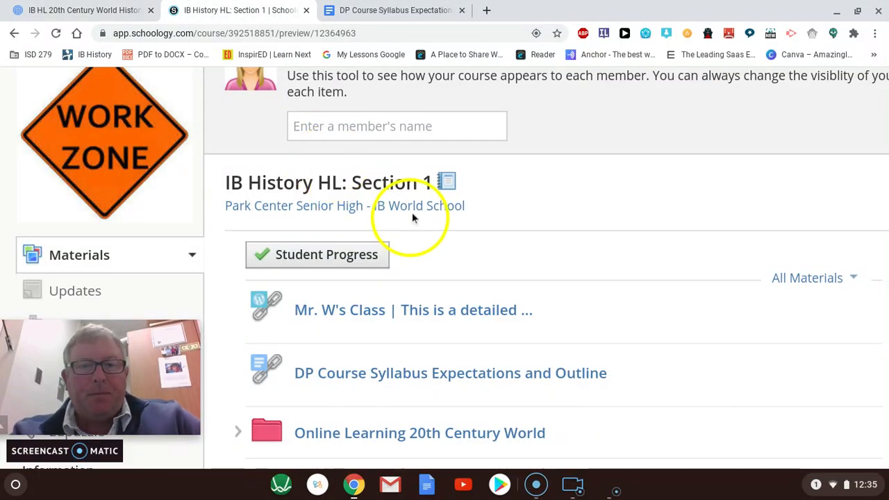
pyautogui.moveTo(475, 352)
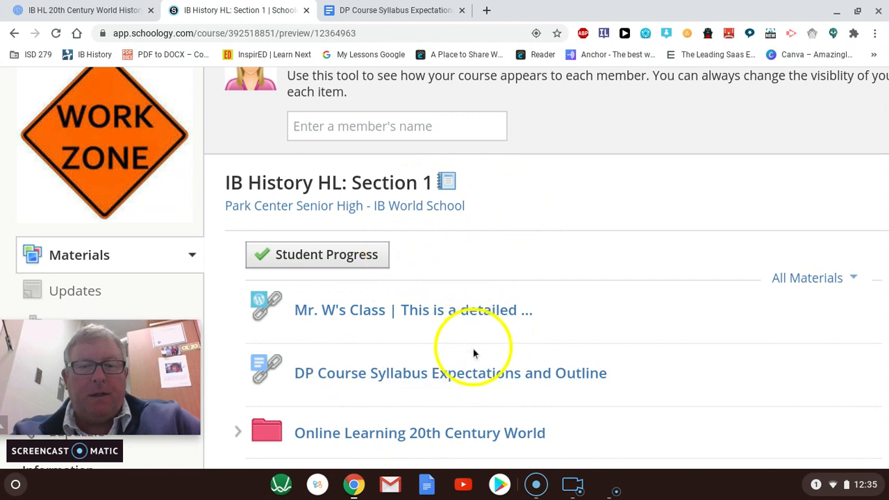
pyautogui.moveTo(396, 382)
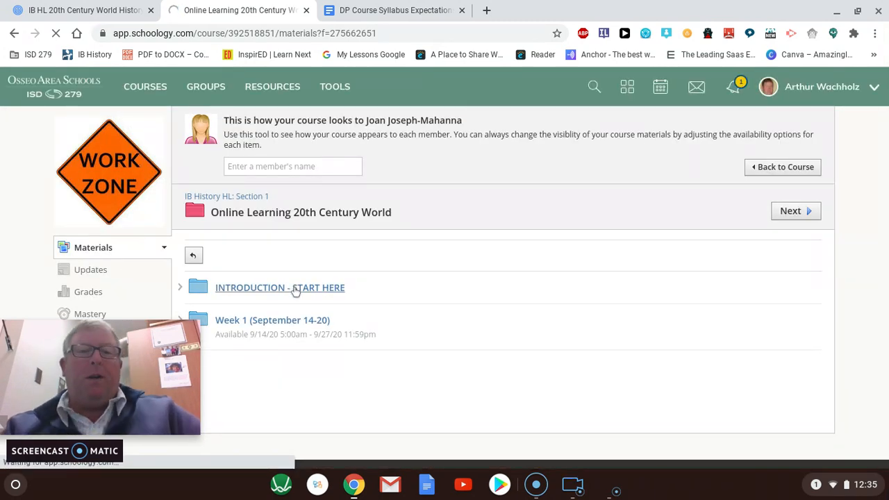
pyautogui.click(281, 287)
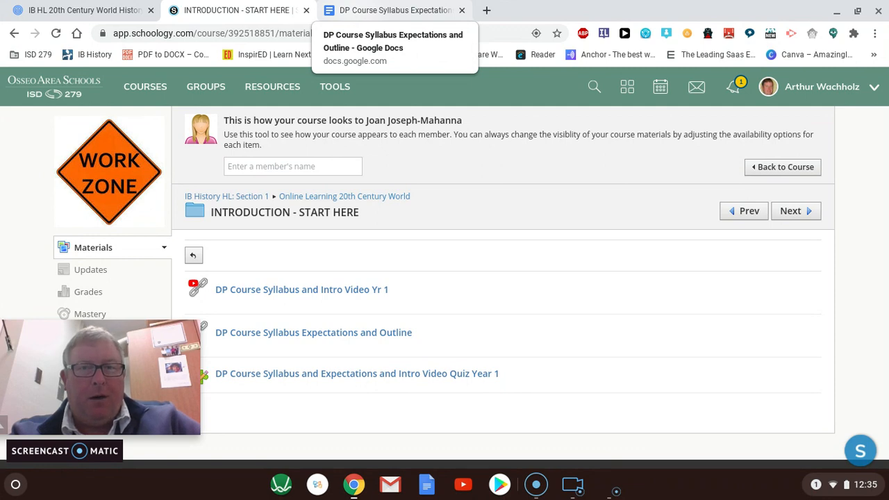
# - Bring up the DP Course Syllabus Expectations and Outline doc at its Course Content section
pyautogui.click(391, 11)
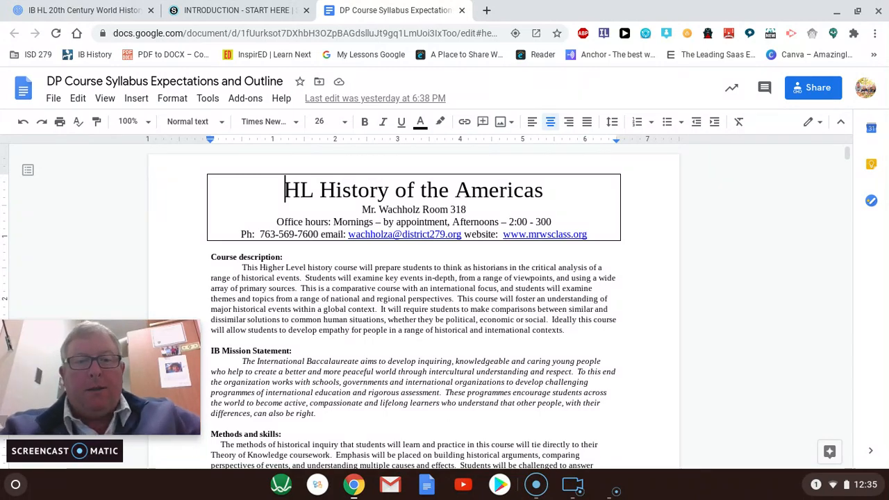
pyautogui.scroll(-3)
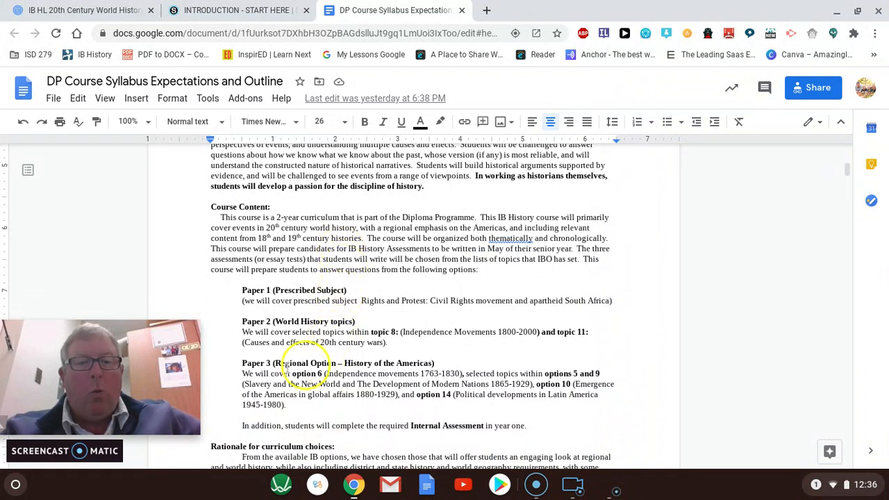
pyautogui.moveTo(331, 361)
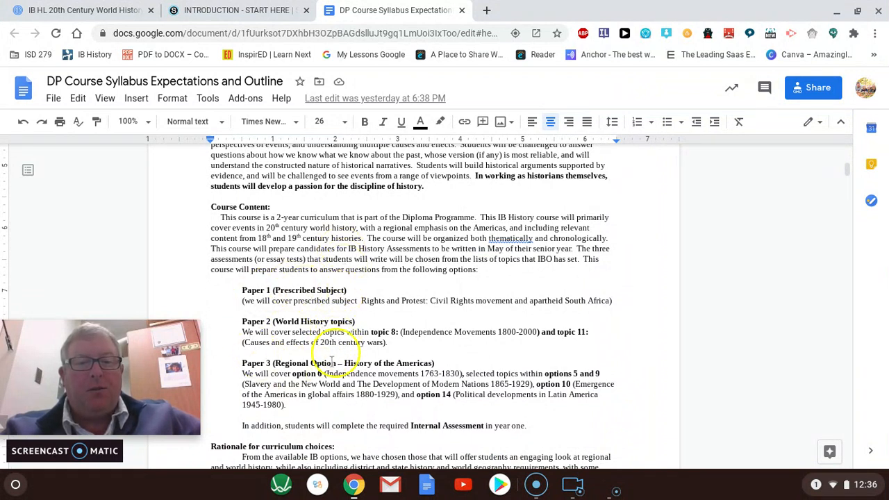
pyautogui.moveTo(406, 292)
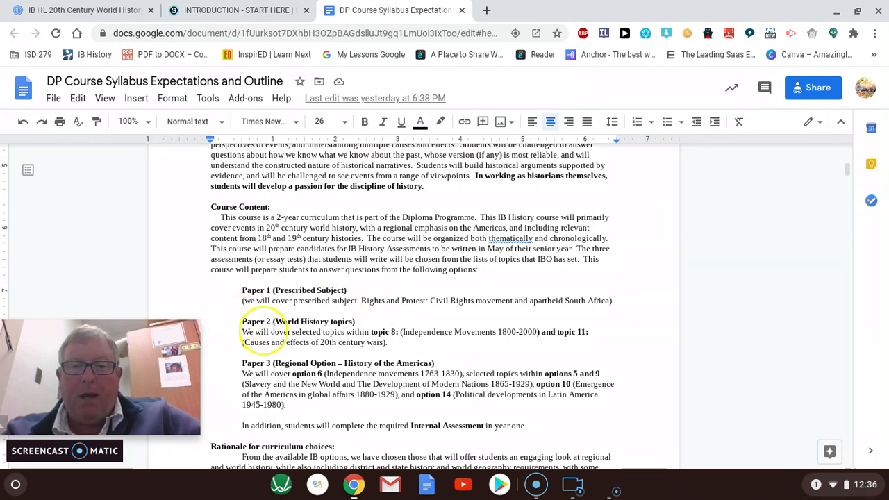
pyautogui.moveTo(218, 295)
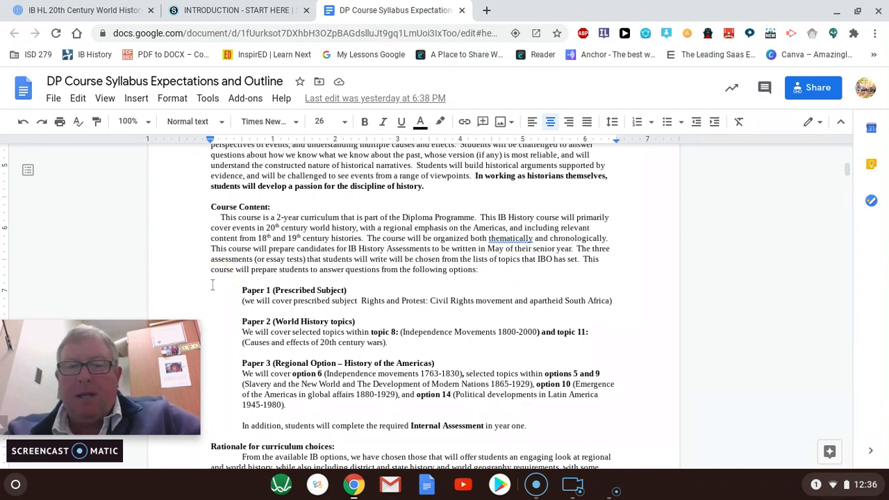
pyautogui.moveTo(442, 300)
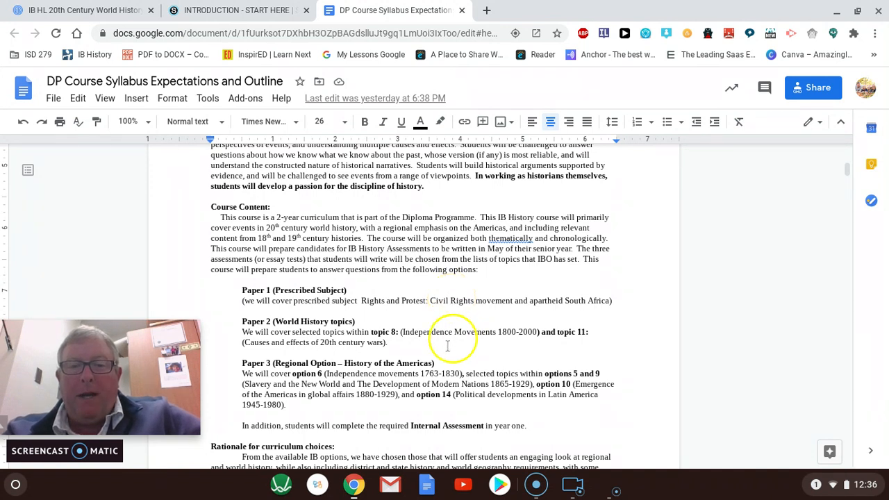
pyautogui.moveTo(236, 300)
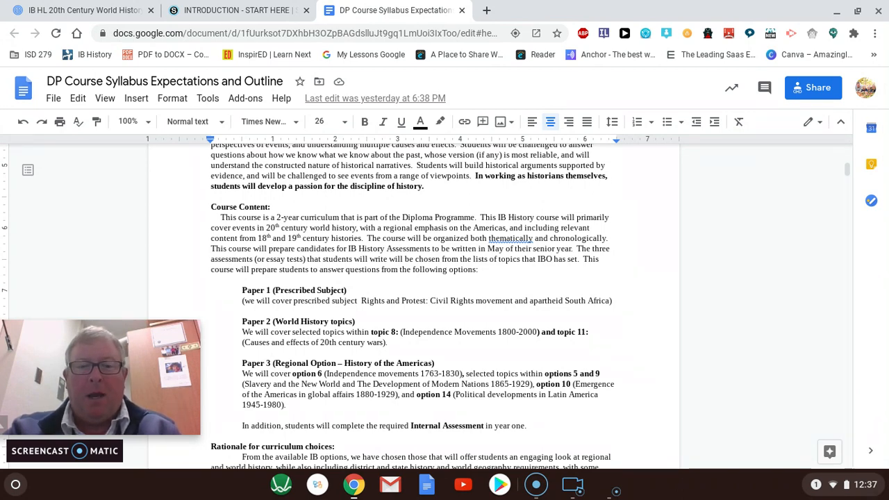
# - Scroll past Assessment and Course Materials to the Year One syllabus content table on page 3
pyautogui.scroll(-3)
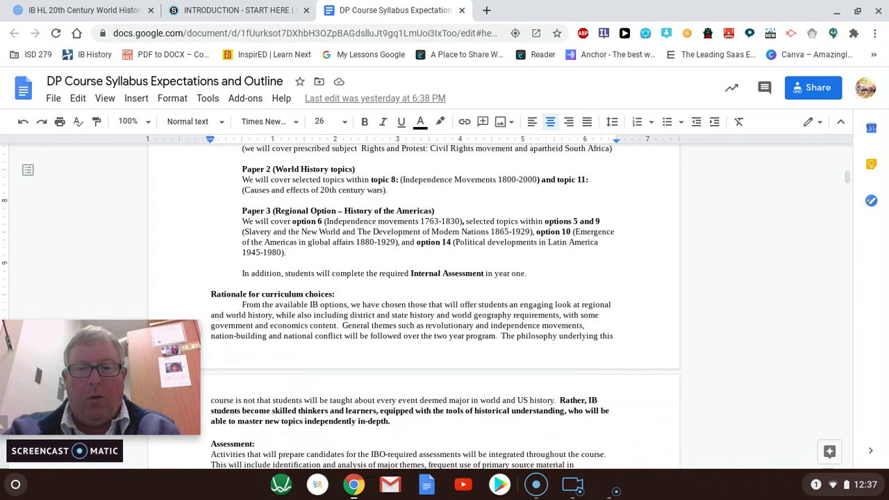
pyautogui.scroll(-3)
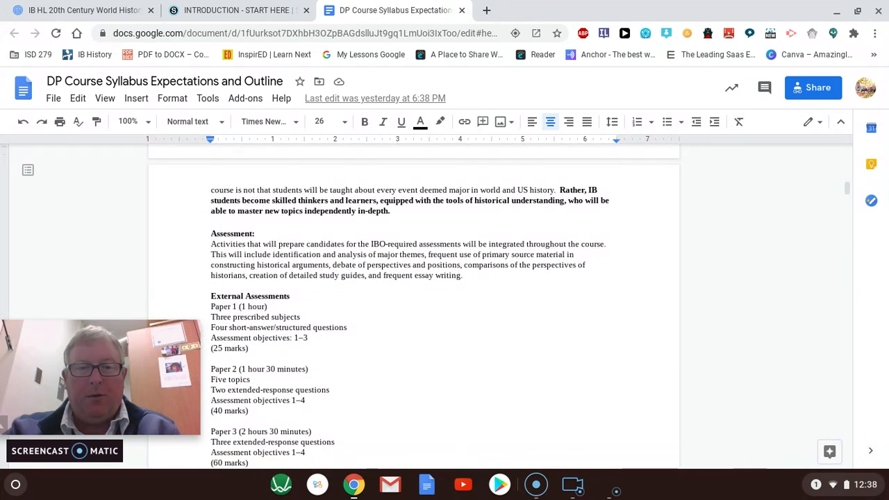
pyautogui.scroll(-3)
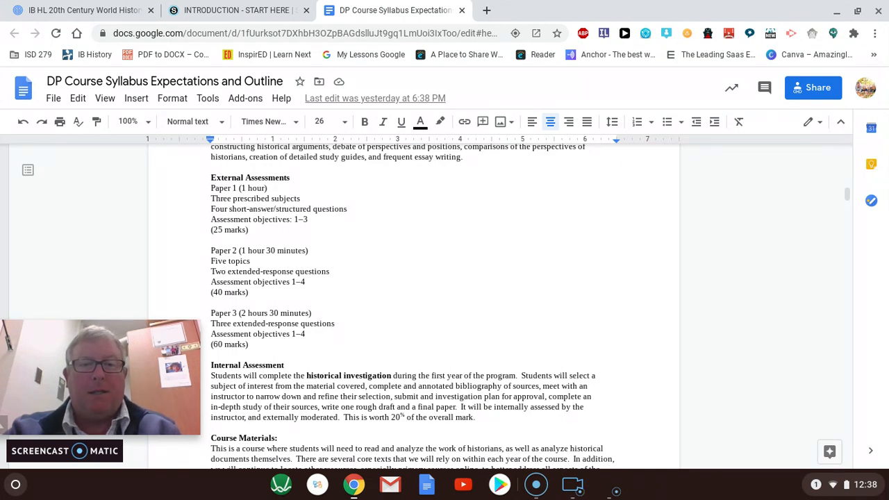
pyautogui.scroll(-3)
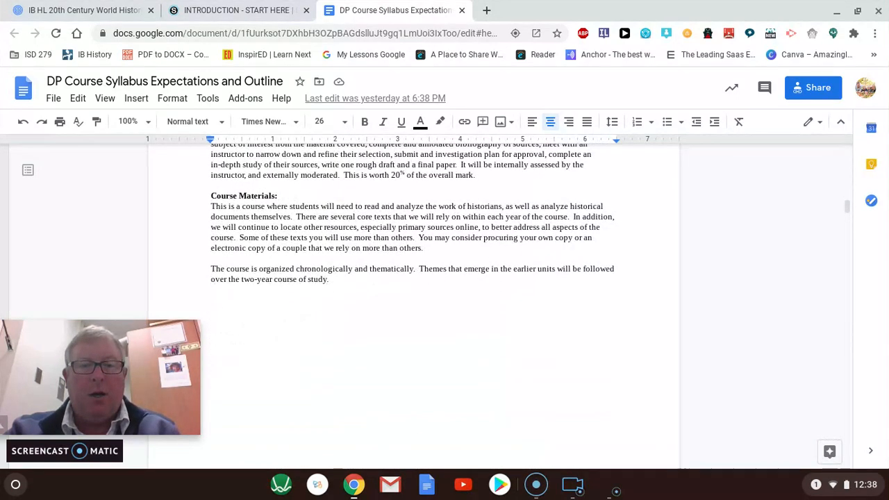
pyautogui.scroll(-3)
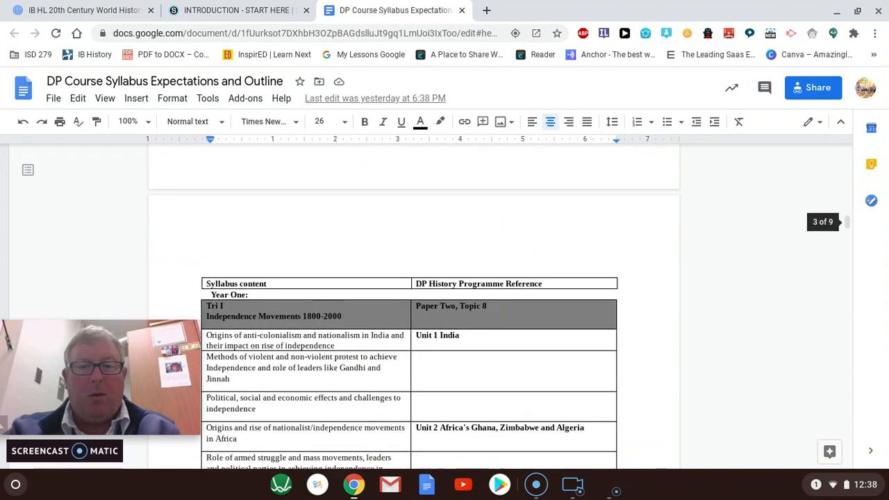
# - Scroll through the Tri III and Year Two tables to the IB History HL Diploma Programme Expectations heading
pyautogui.scroll(-3)
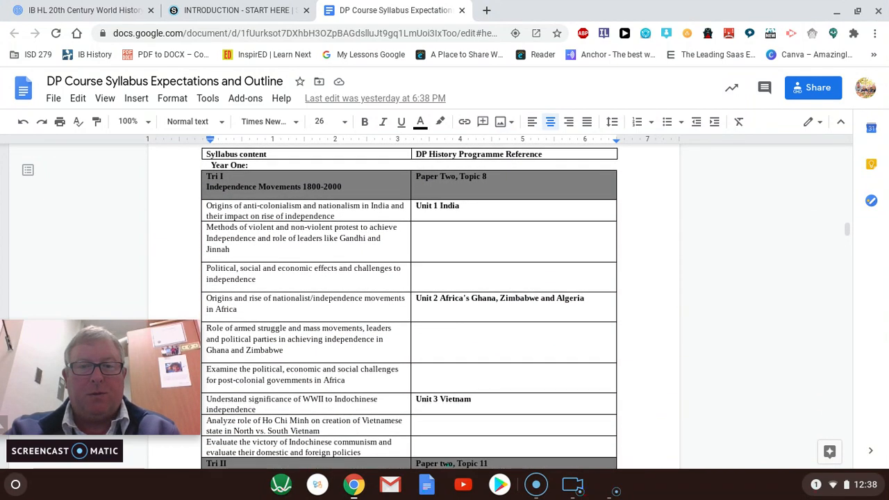
pyautogui.scroll(-3)
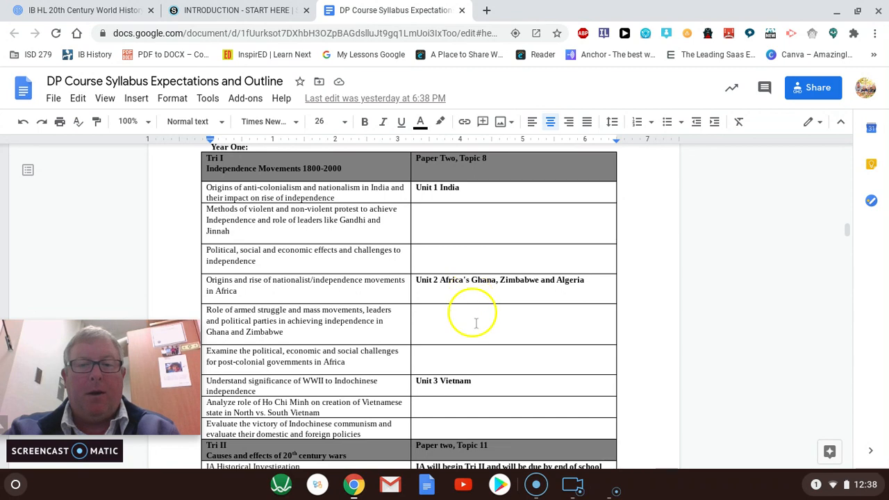
pyautogui.moveTo(458, 384)
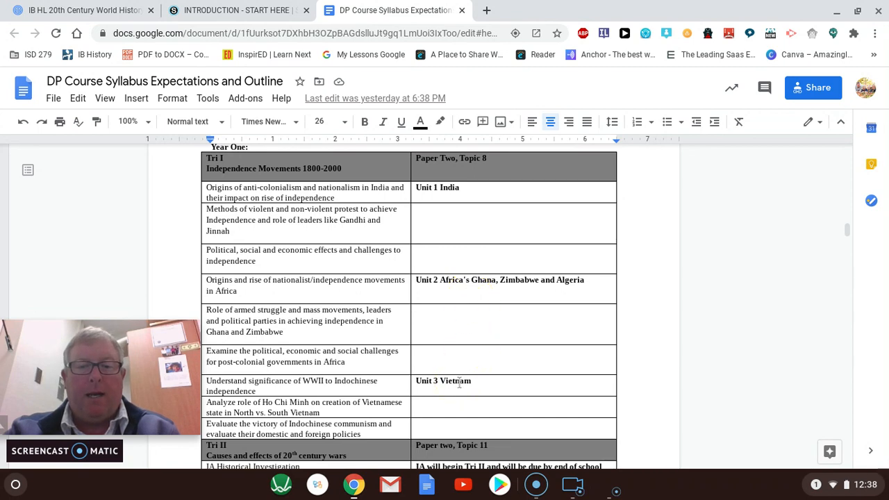
pyautogui.scroll(-3)
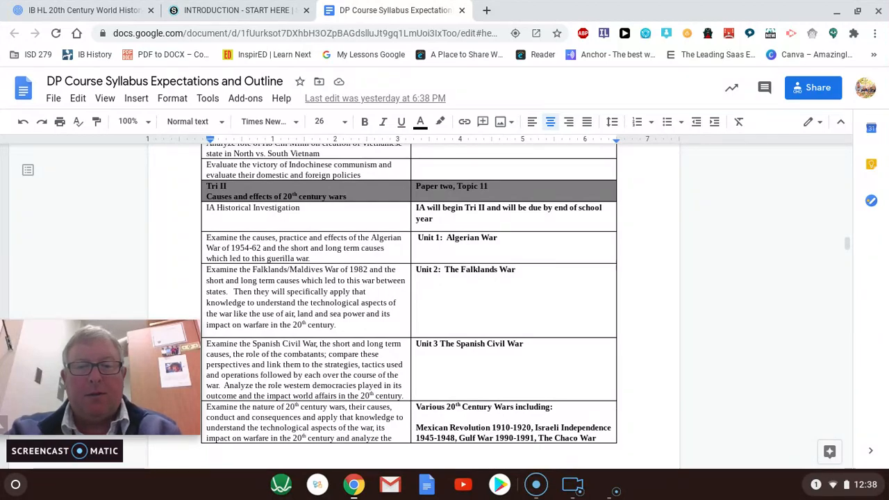
pyautogui.scroll(-3)
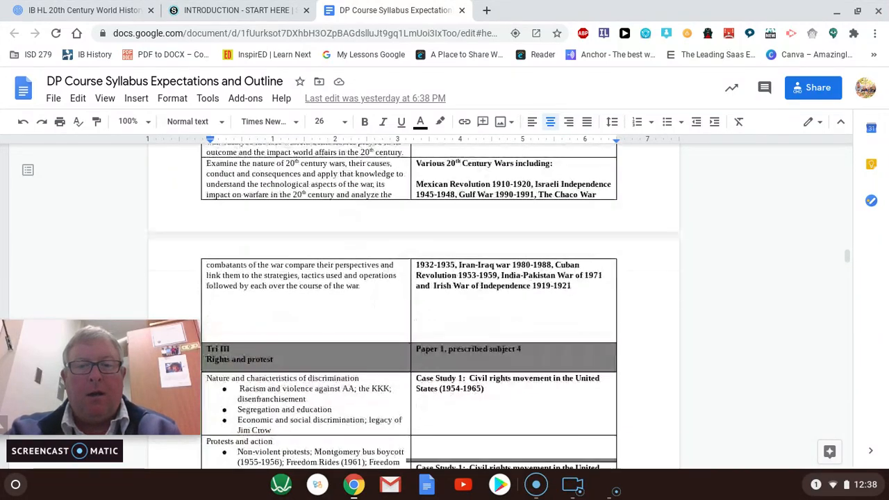
pyautogui.scroll(-3)
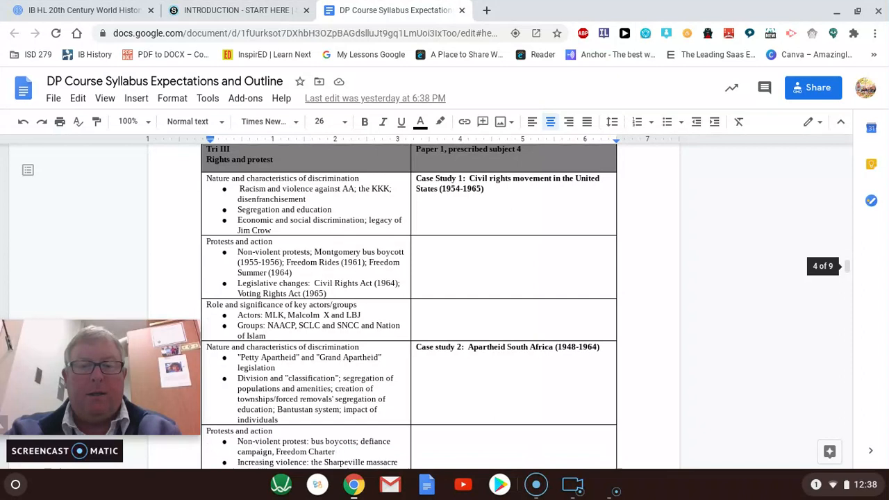
pyautogui.scroll(-3)
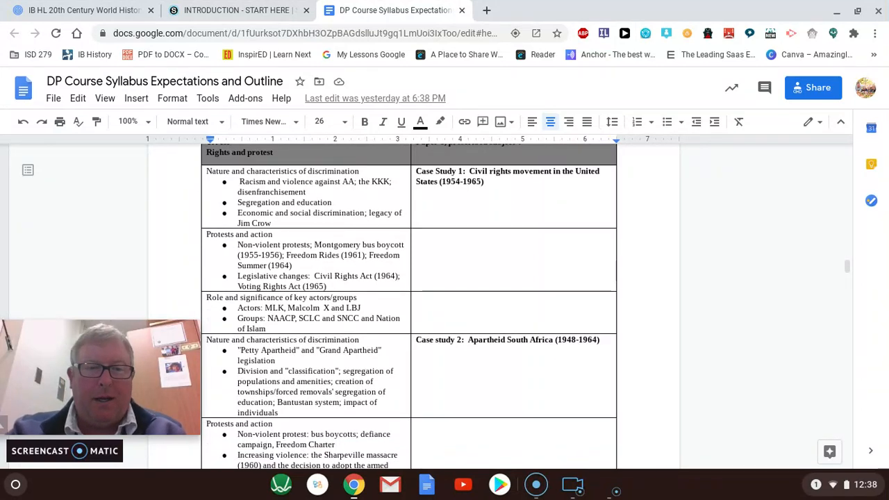
pyautogui.scroll(-3)
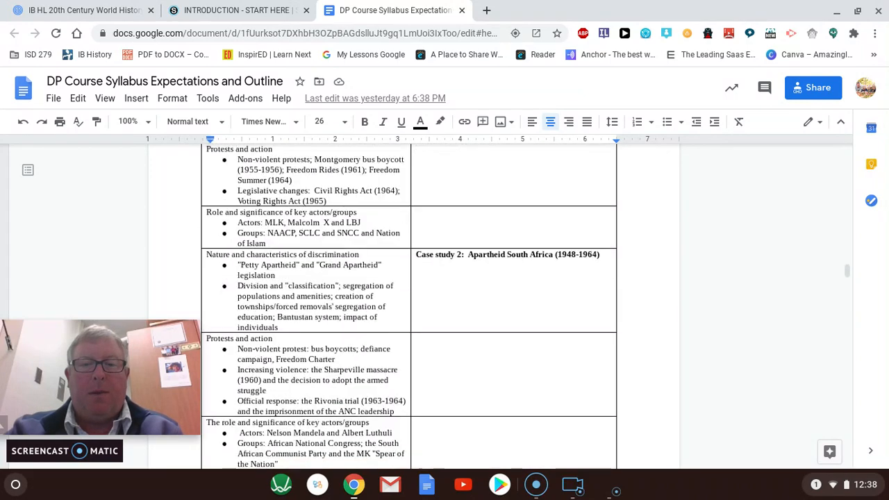
pyautogui.scroll(-3)
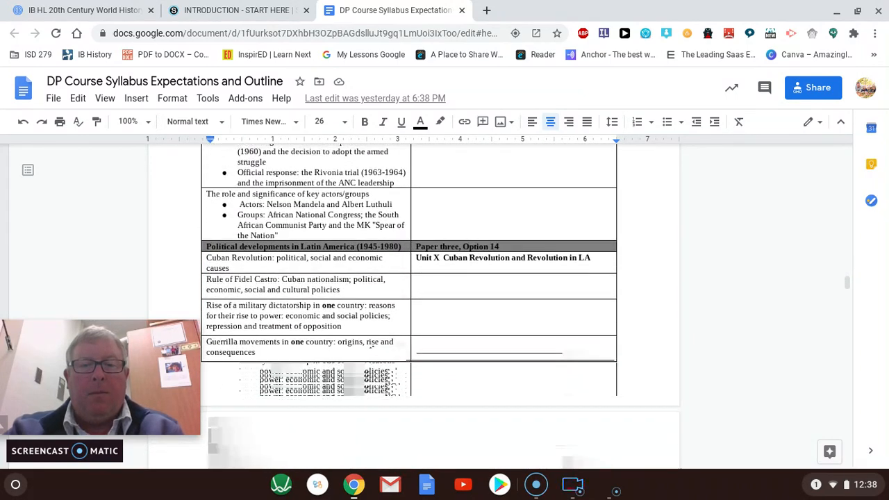
pyautogui.scroll(-3)
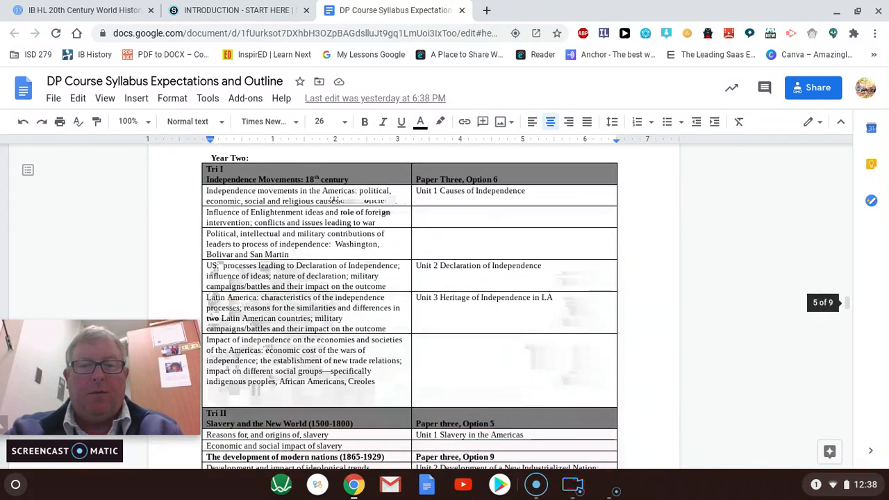
pyautogui.scroll(-3)
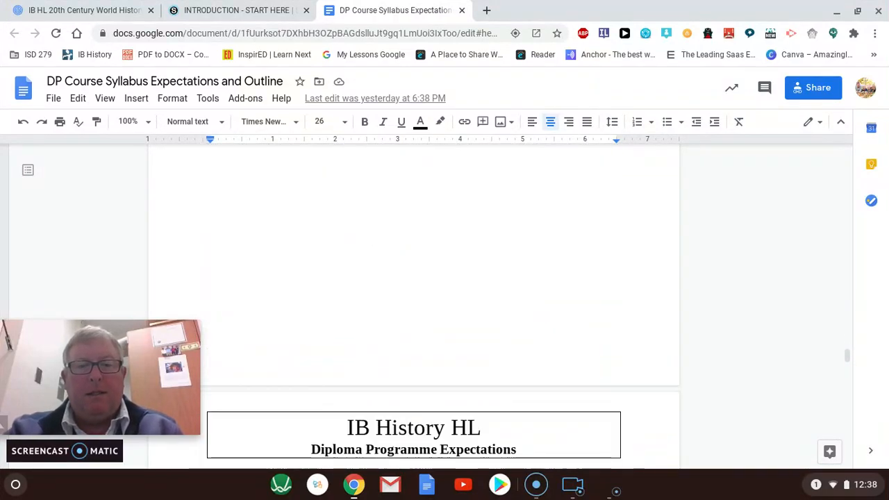
# - Scroll past Mindset and Required materials to the tardy policy and Respect yourself and others rules
pyautogui.scroll(-3)
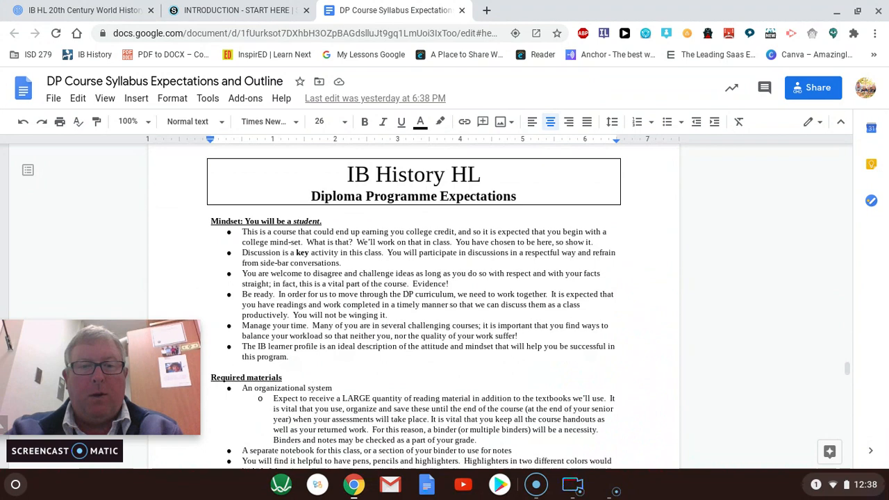
pyautogui.scroll(-3)
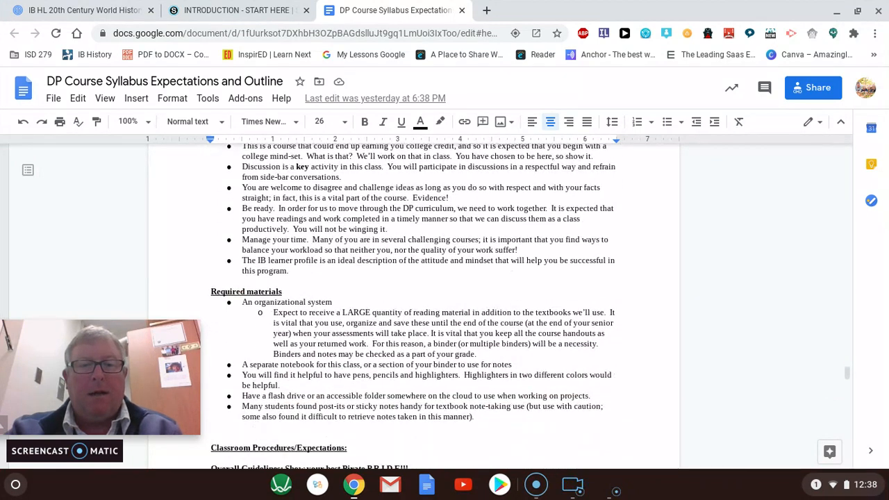
pyautogui.scroll(-3)
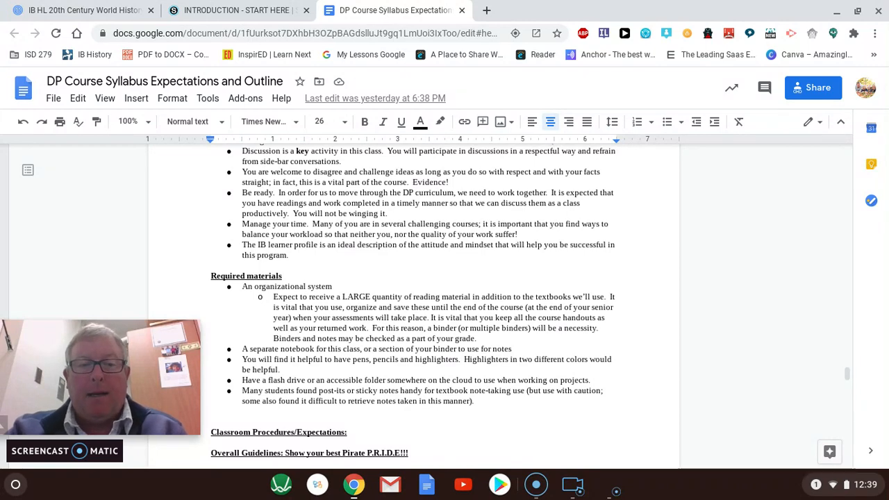
pyautogui.scroll(-3)
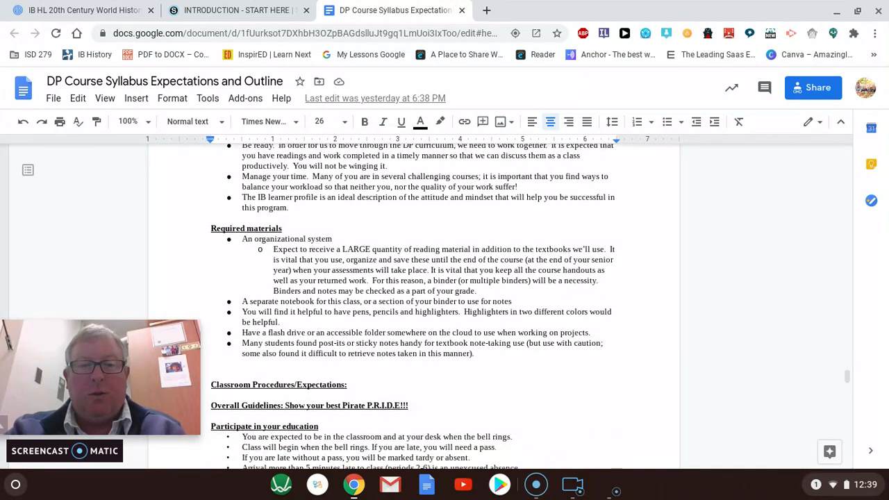
pyautogui.scroll(-3)
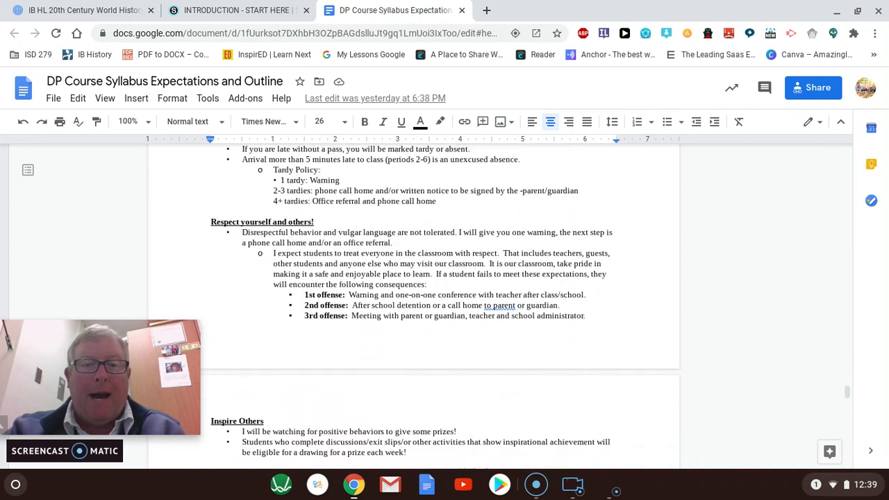
# - Scroll through Formative and Summative Work to the Re-testing and late work policies heading
pyautogui.scroll(-3)
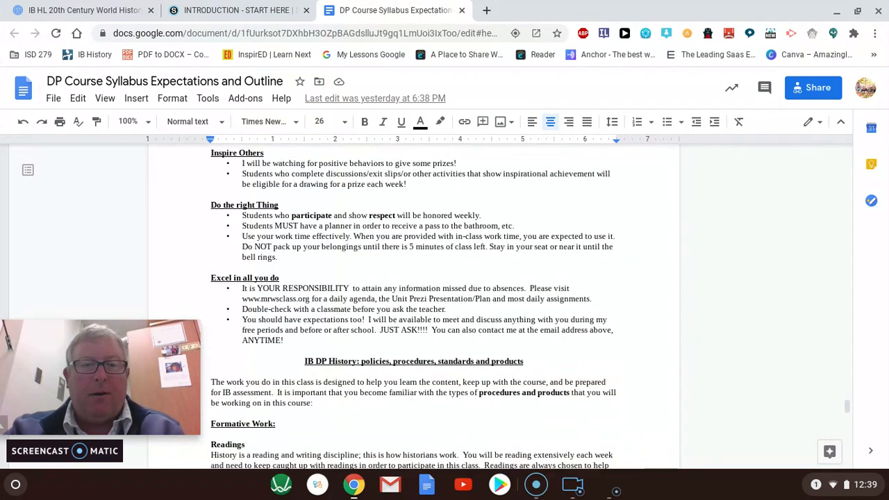
pyautogui.scroll(-3)
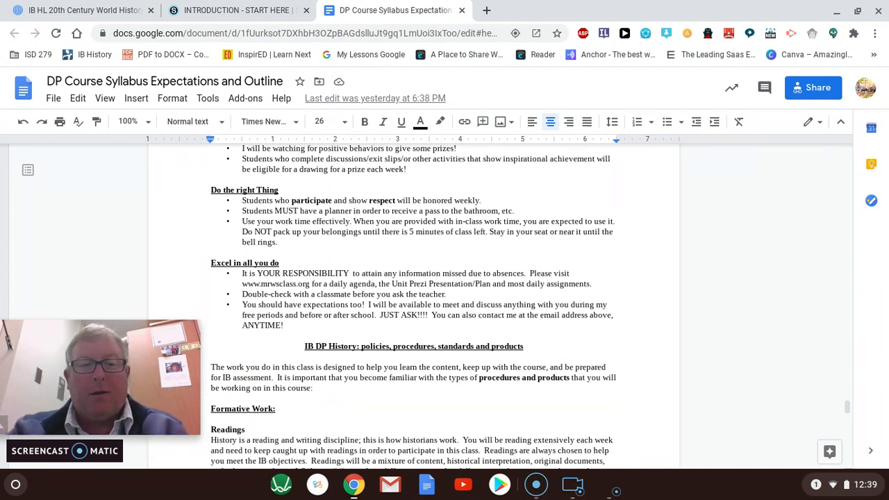
pyautogui.scroll(-3)
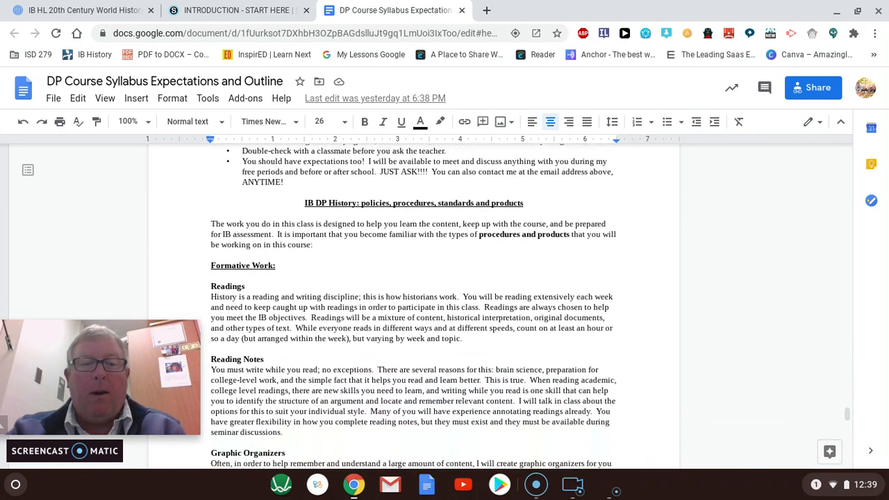
pyautogui.scroll(-3)
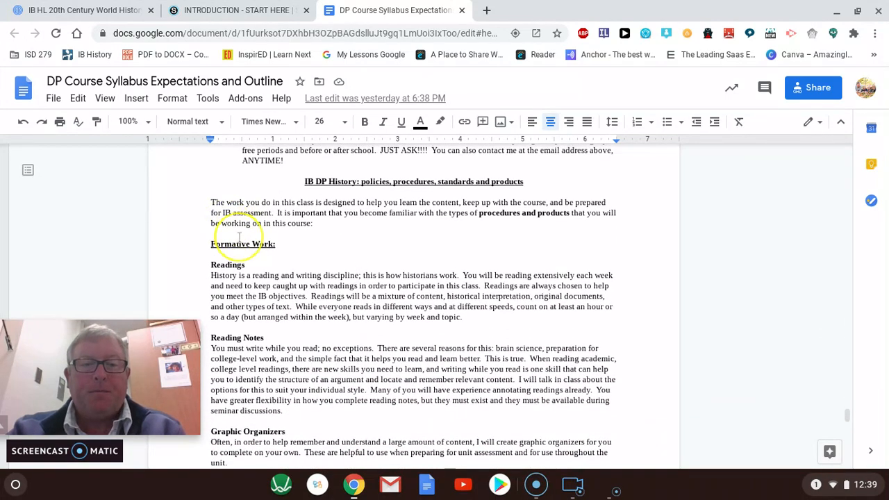
pyautogui.scroll(-3)
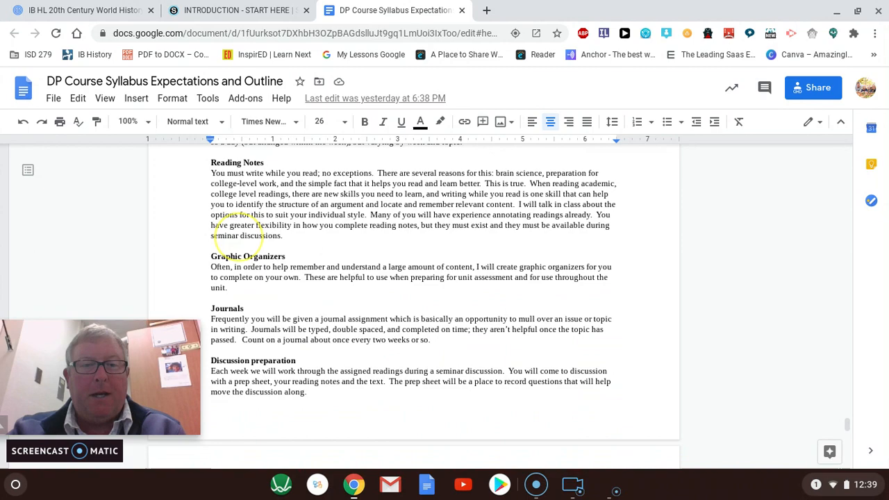
pyautogui.scroll(-3)
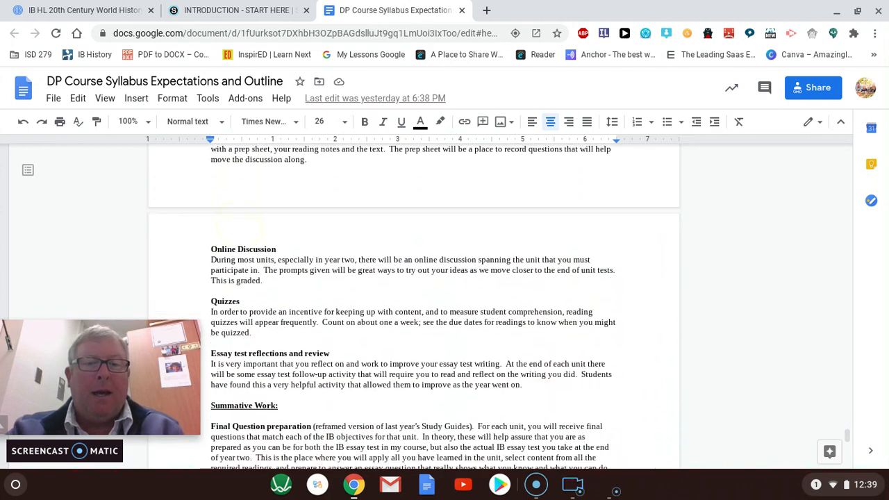
pyautogui.scroll(-3)
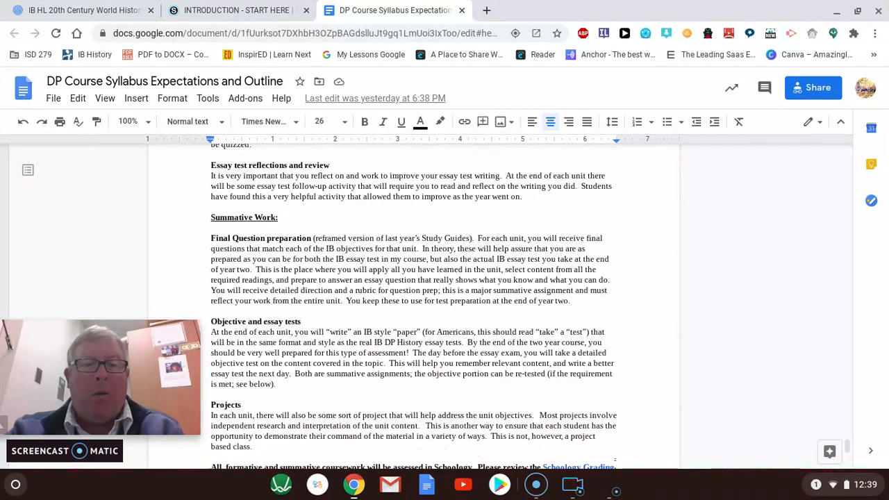
pyautogui.scroll(-3)
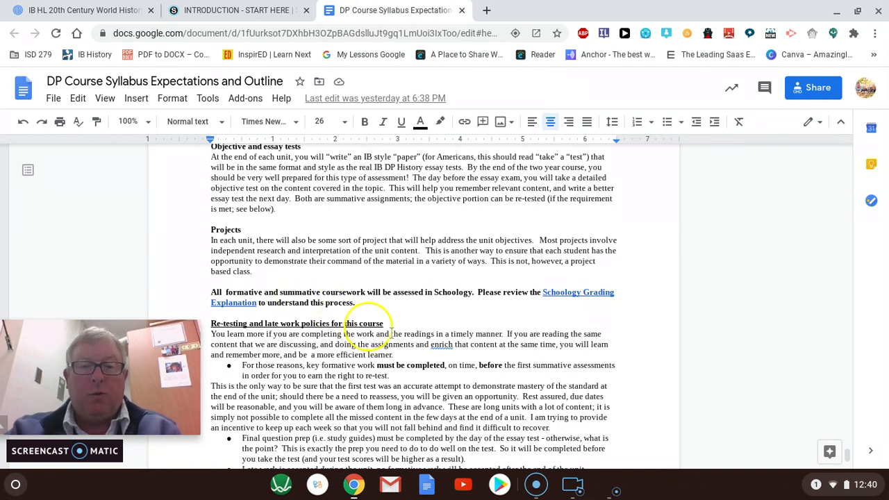
# - Past the late work bullets, return to the Schoology INTRODUCTION - START HERE materials list
pyautogui.scroll(-3)
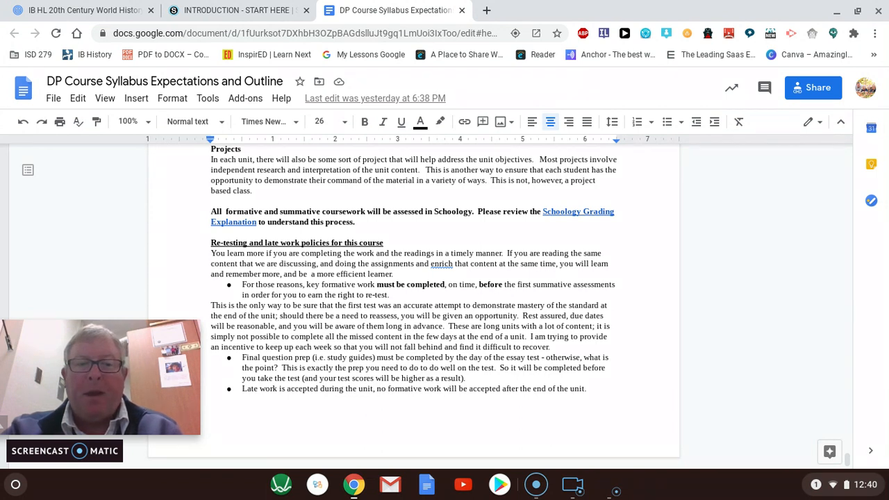
pyautogui.moveTo(359, 231)
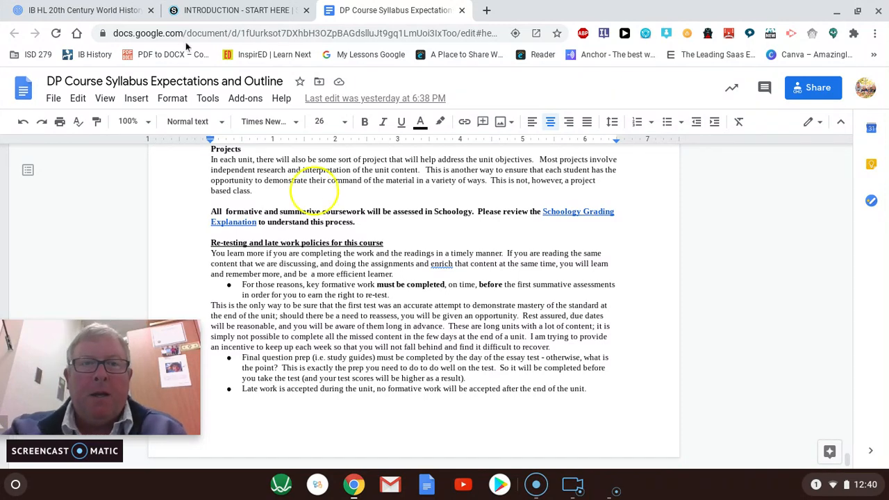
pyautogui.click(239, 10)
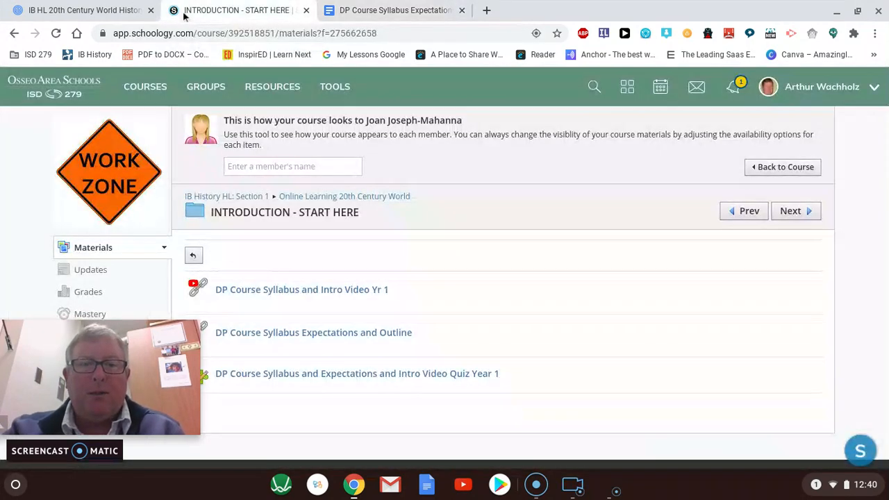
pyautogui.moveTo(317, 382)
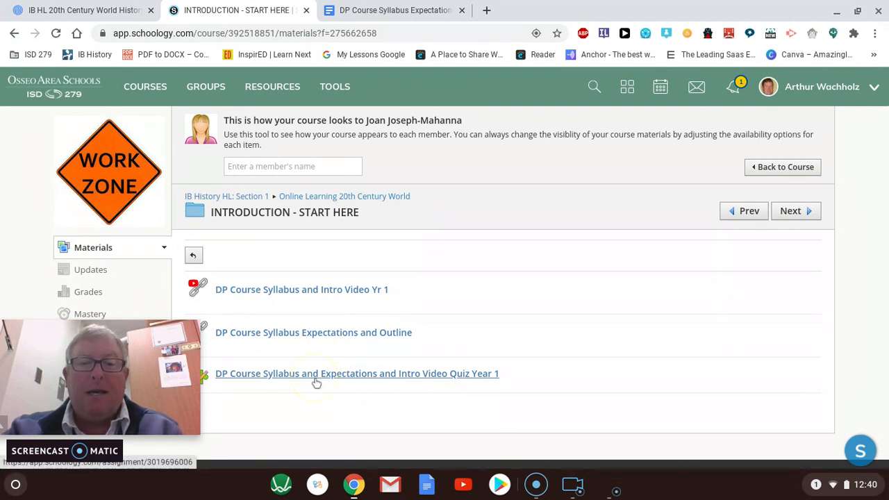